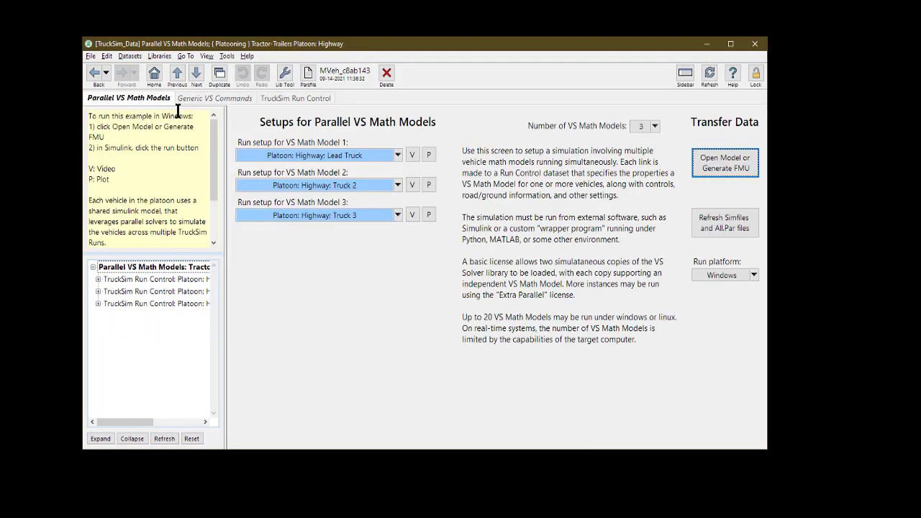
mouse_move(340, 184)
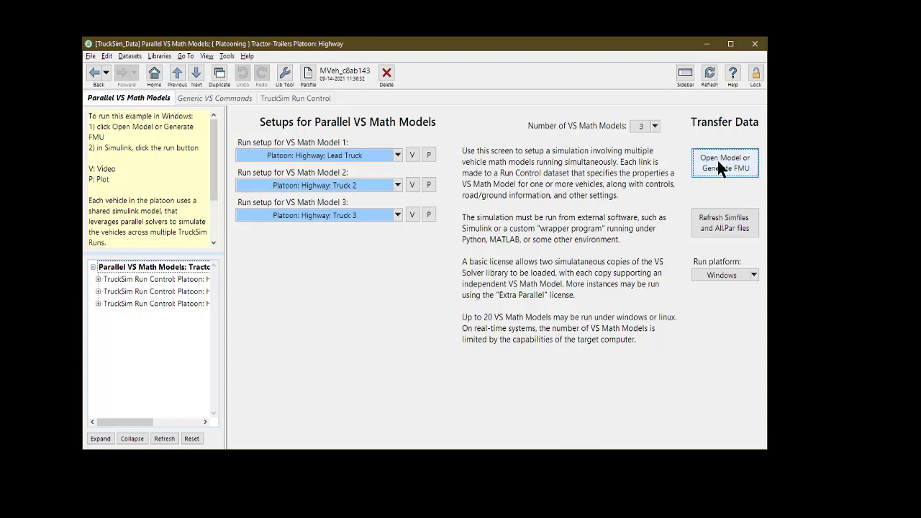
Step: Open the shared Simulink platoon model from the Parallel VS Math Models screen
click(725, 163)
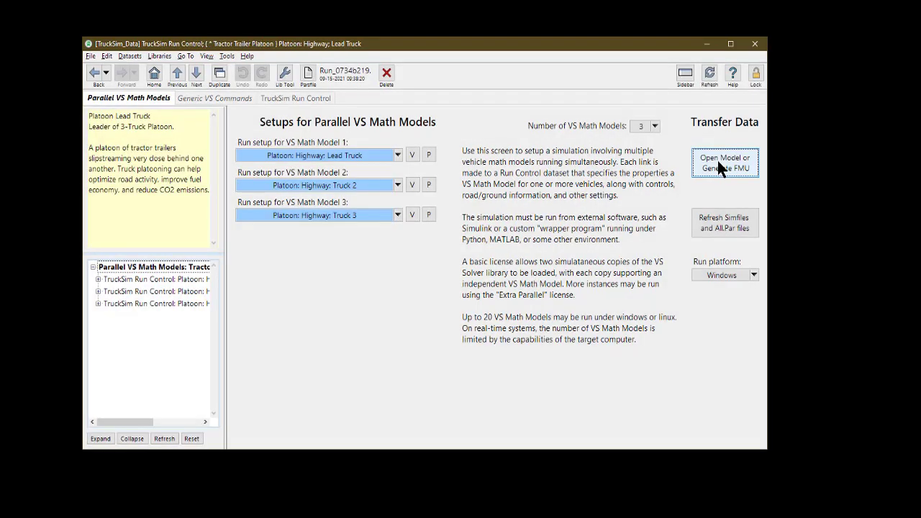
click(725, 163)
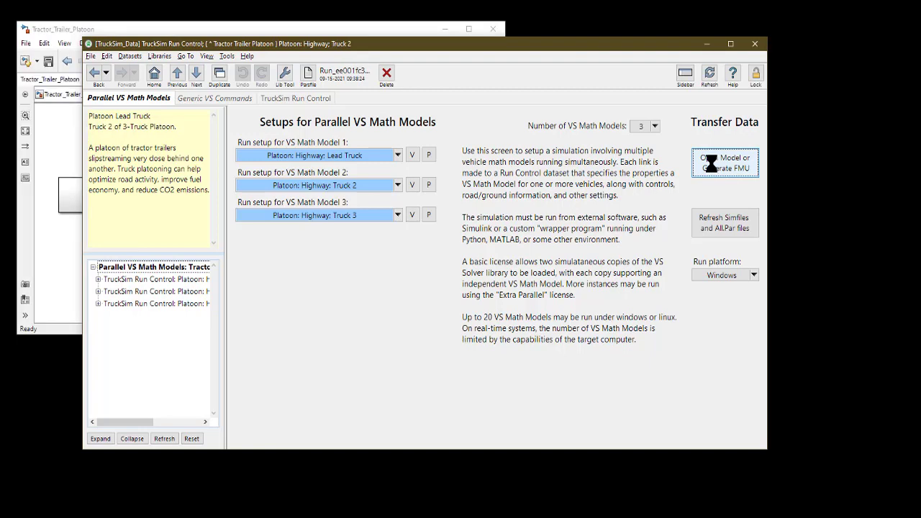
Step: Inspect the Truck 3 block and run the Tractor_Trailer_Platoon Simulink simulation
click(725, 162)
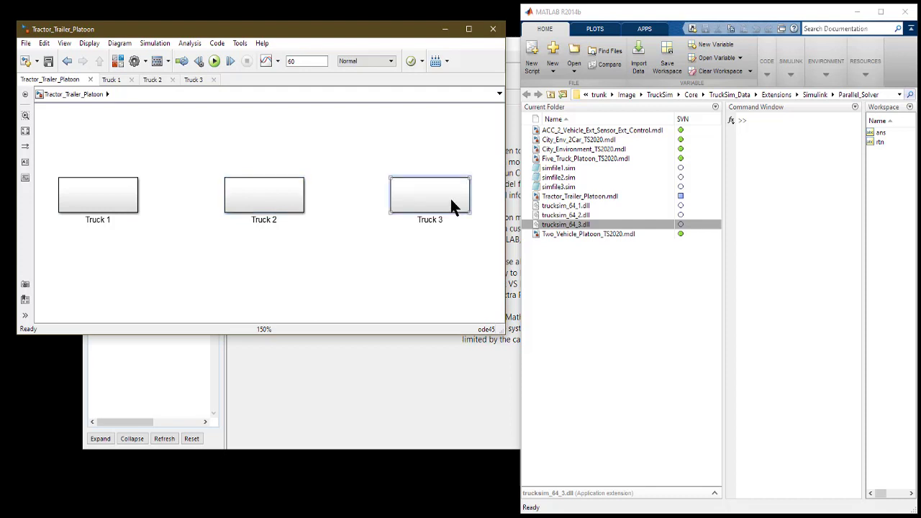
double_click(98, 195)
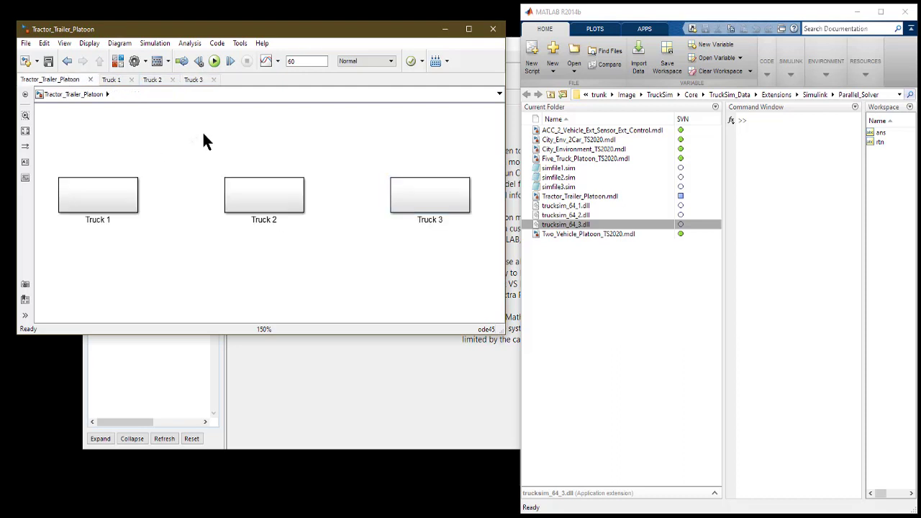
click(213, 61)
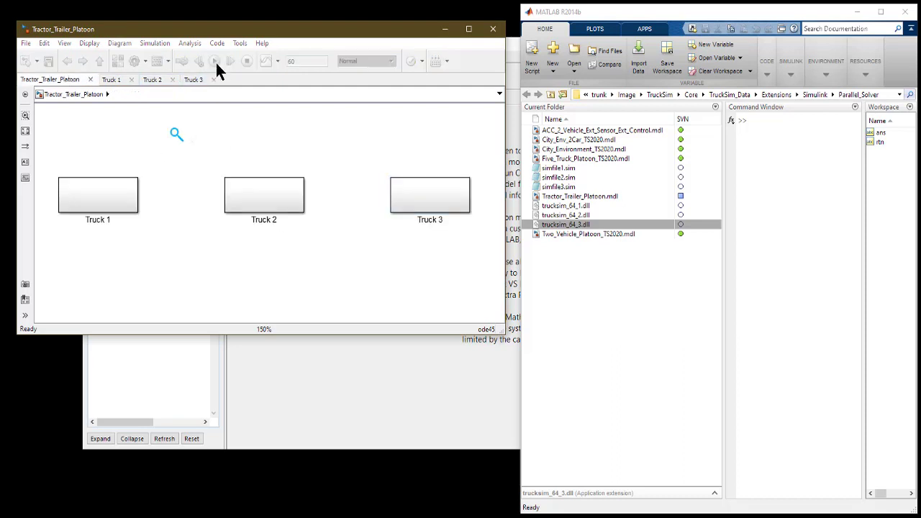
click(213, 61)
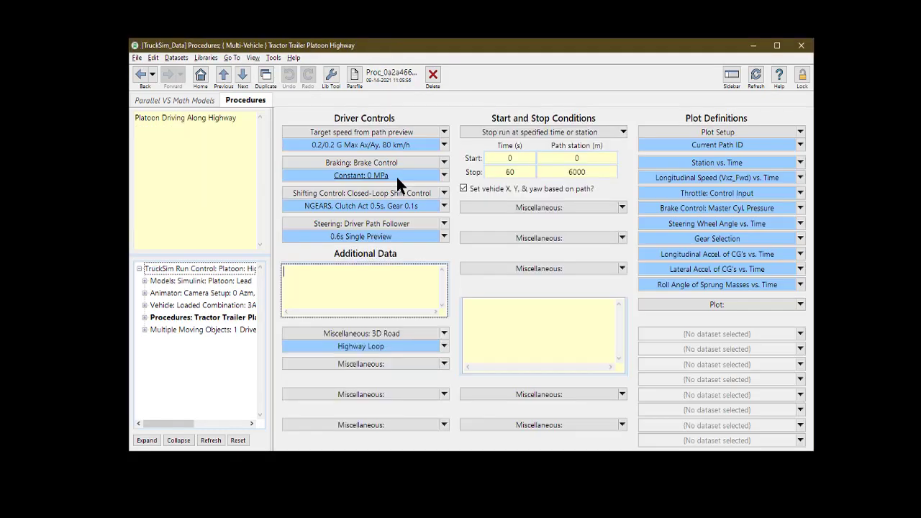
Step: Open the closed-loop path-preview target speed controller dataset (0.2 g limits, 80 km/h)
click(362, 161)
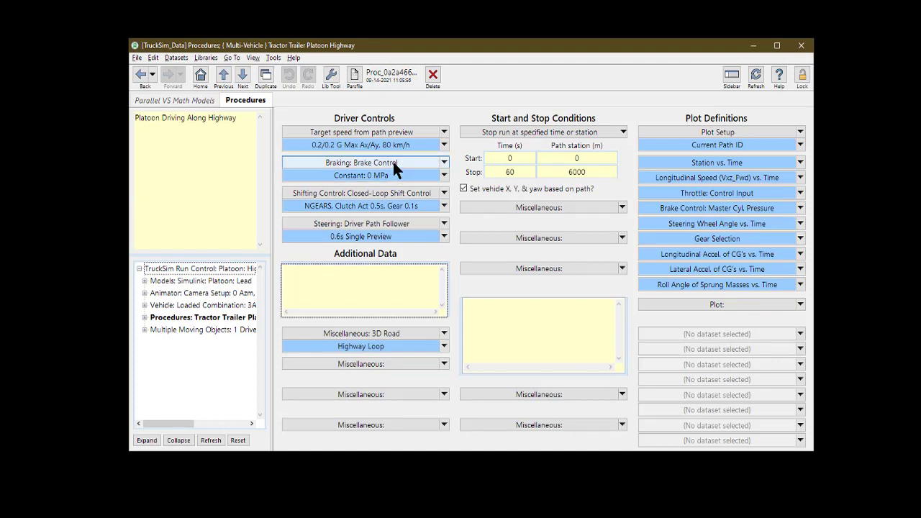
click(363, 133)
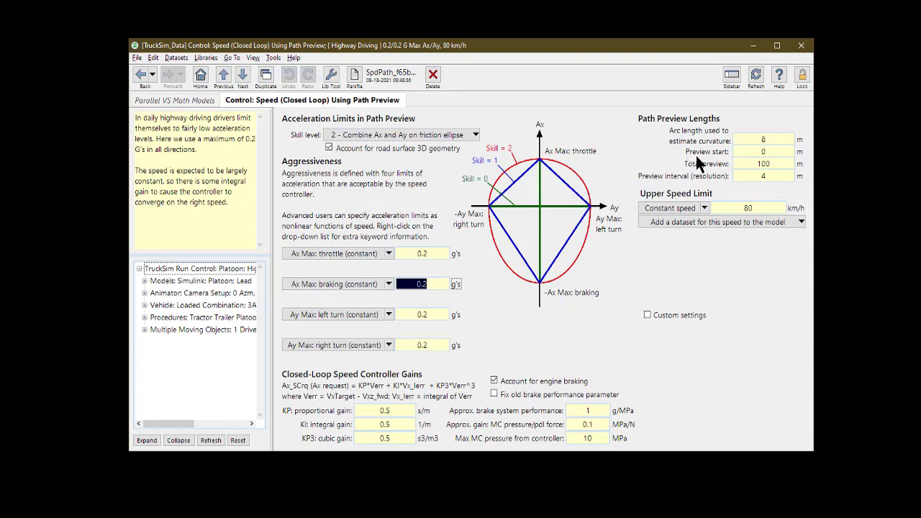
mouse_move(547, 136)
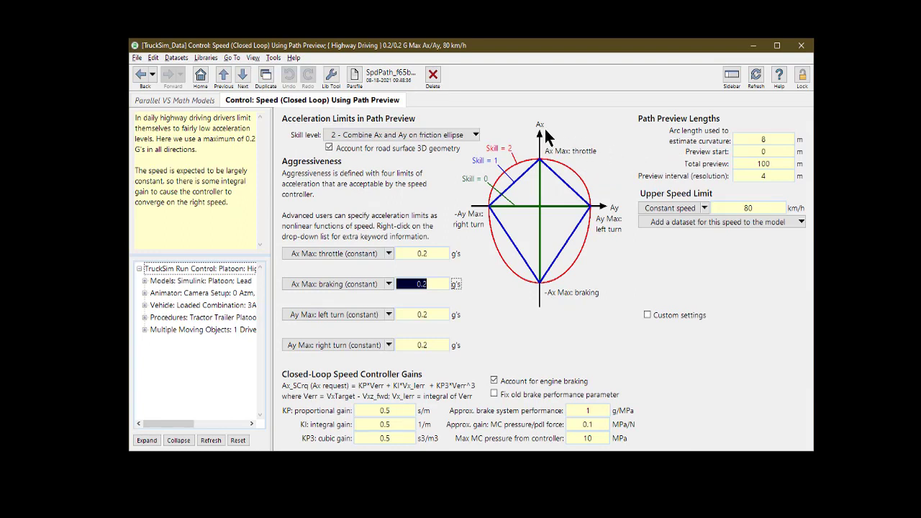
mouse_move(481, 272)
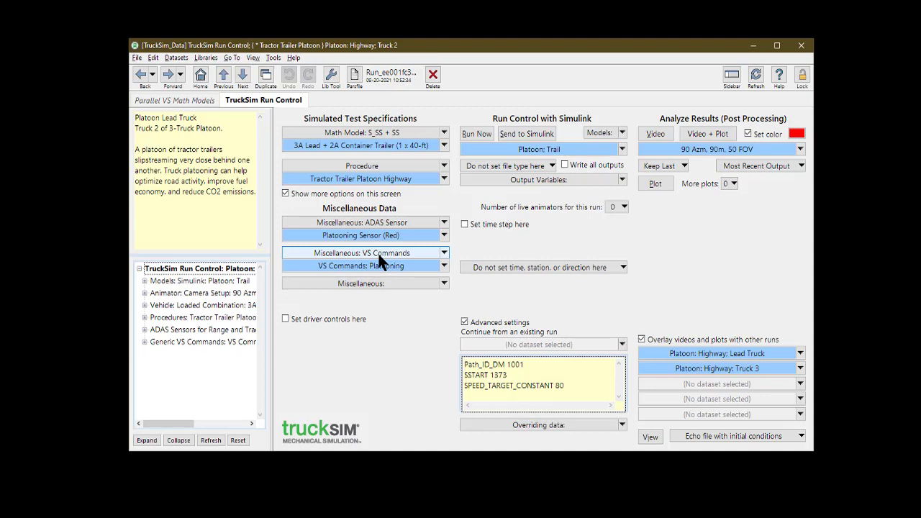
mouse_move(383, 264)
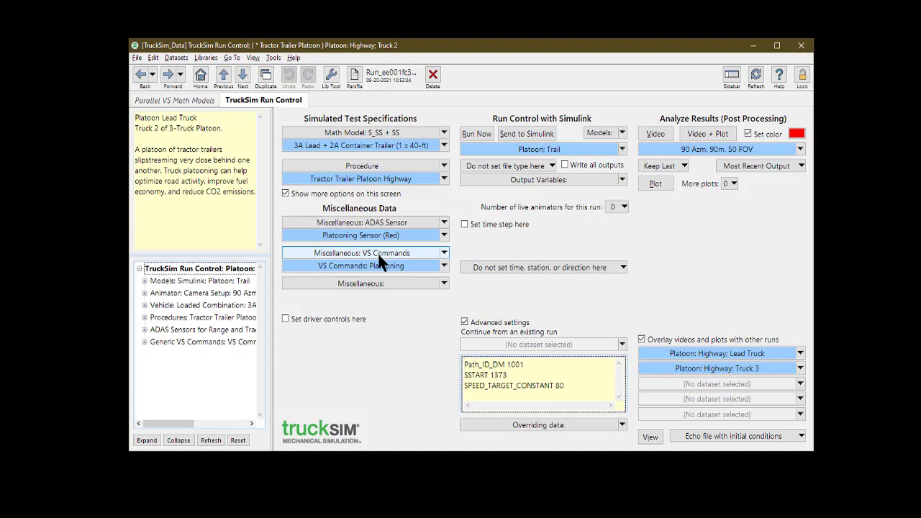
Step: Open the VS Commands: Platooning dataset under Miscellaneous Data for Truck 2
click(365, 264)
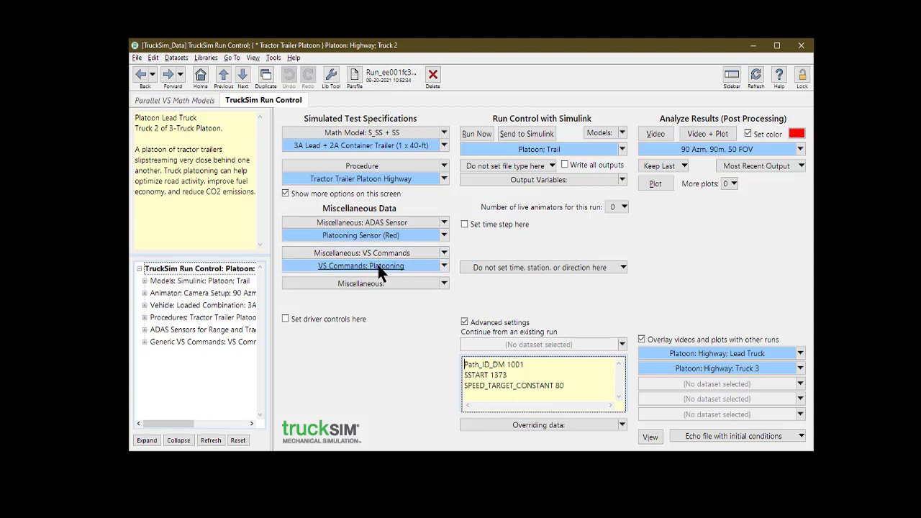
click(361, 265)
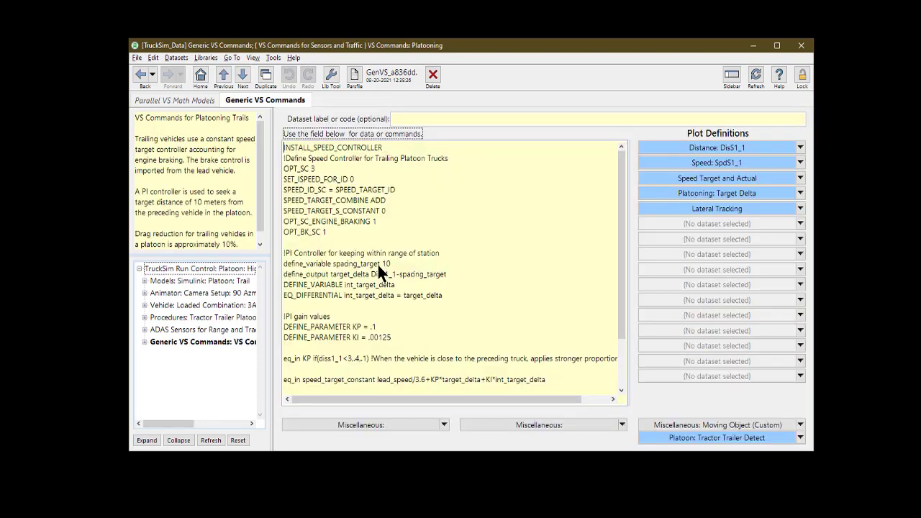